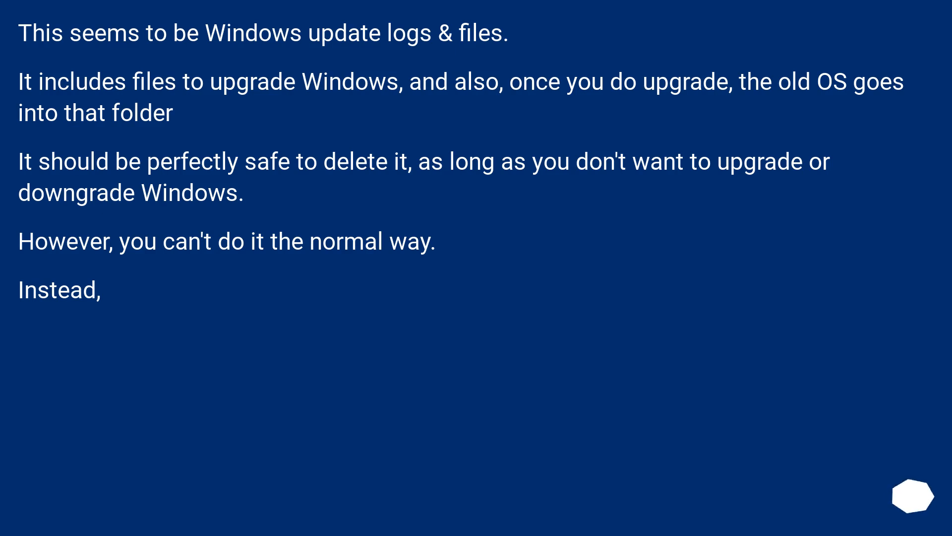
{"action": "scroll", "scroll_direction": "down", "scroll_amount": 3}
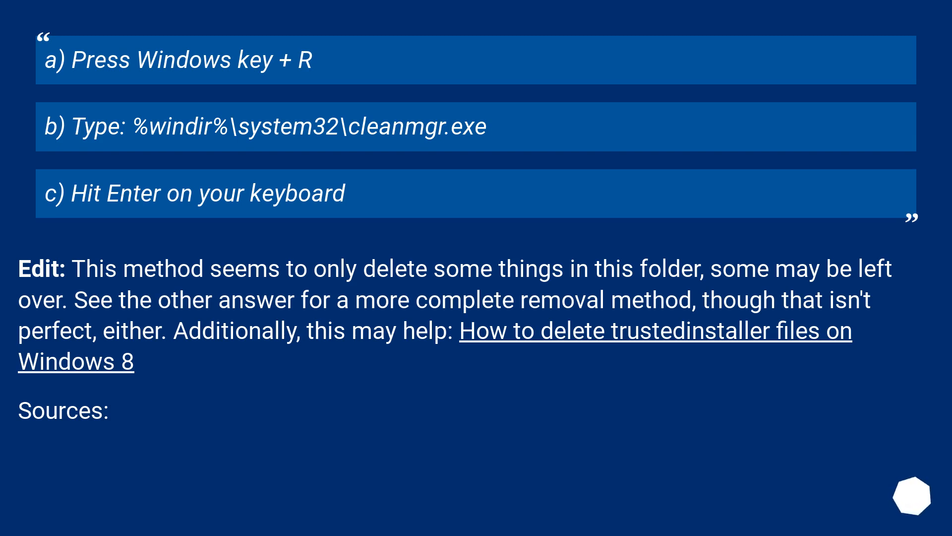
{"action": "scroll", "scroll_direction": "down", "scroll_amount": 3}
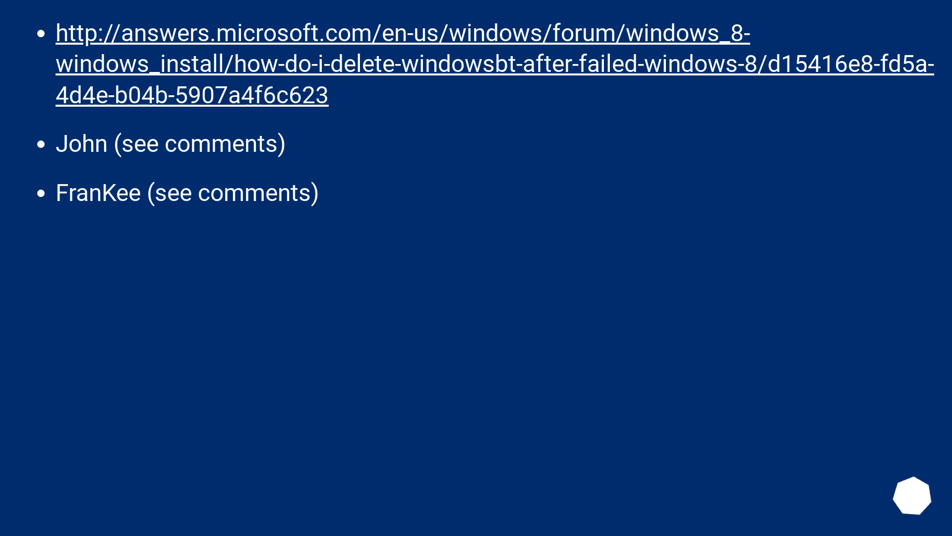